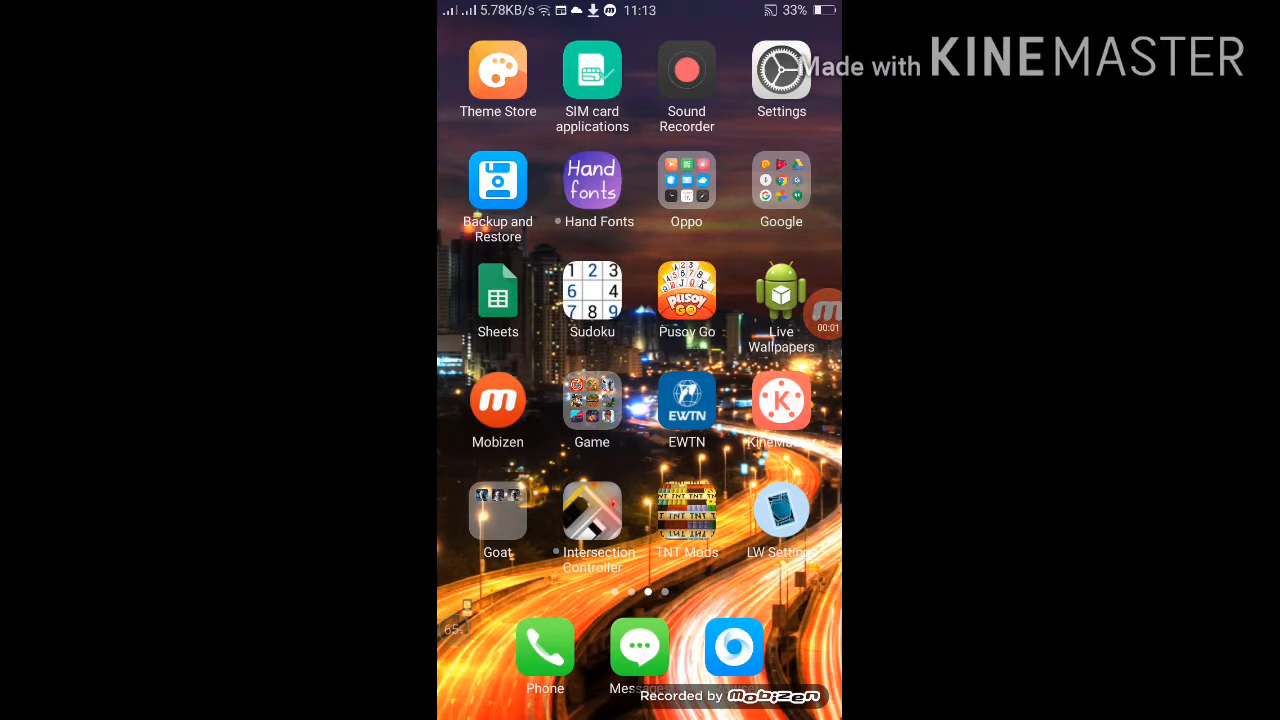
# - Open the Live Wallpapers gallery from the home screen icon
pyautogui.click(781, 290)
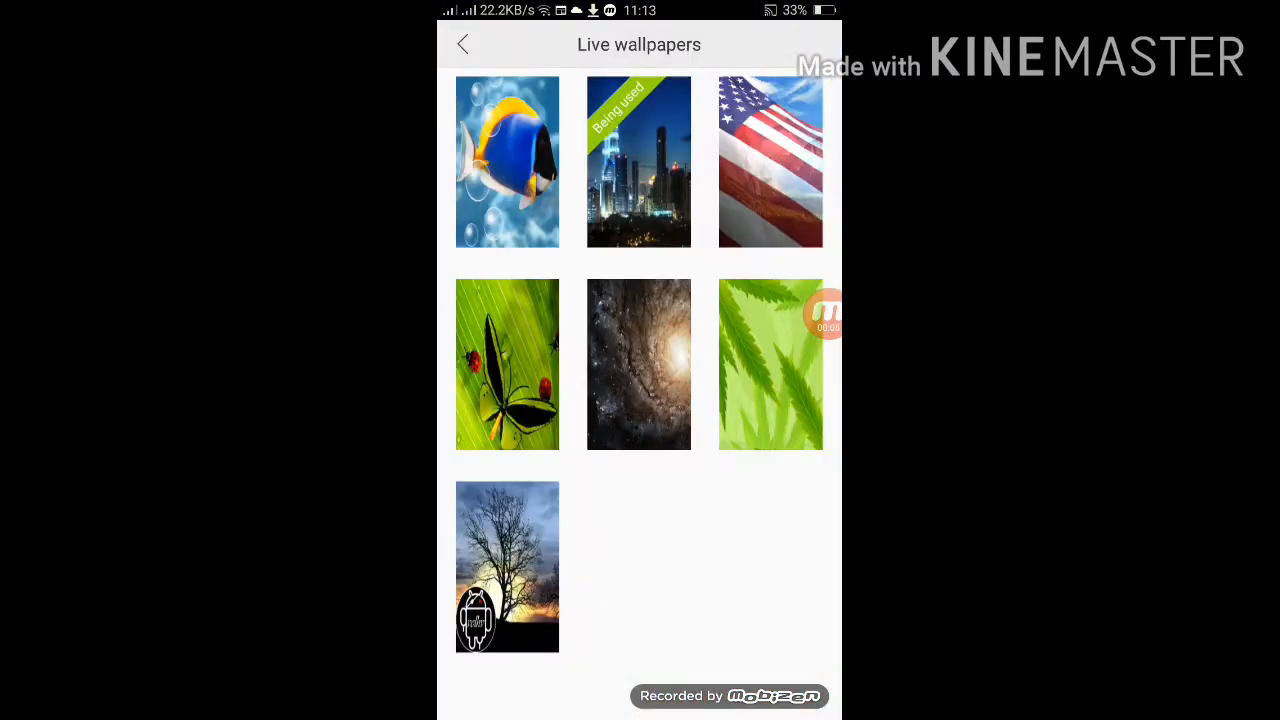
# - Select the Silhouette tree wallpaper to reach its settings
pyautogui.click(507, 567)
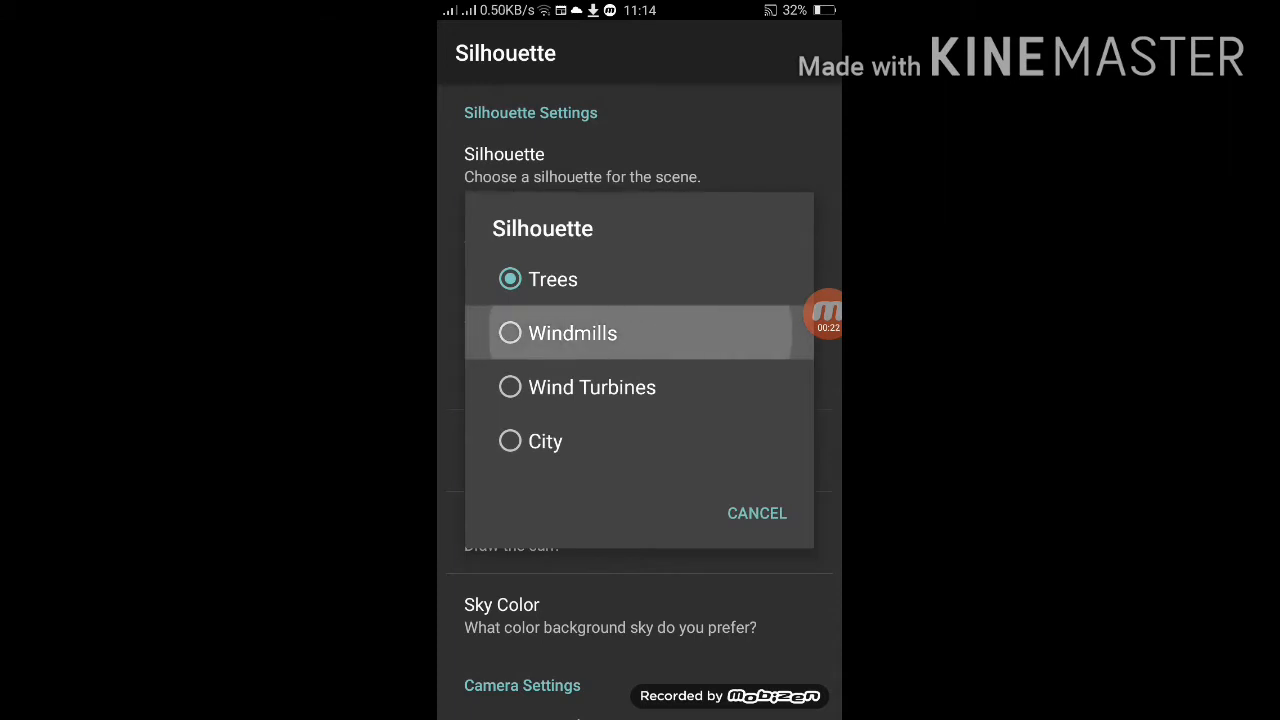
# - Choose the Trees scene, enable Animate, and set Wind Direction to Left
pyautogui.click(757, 513)
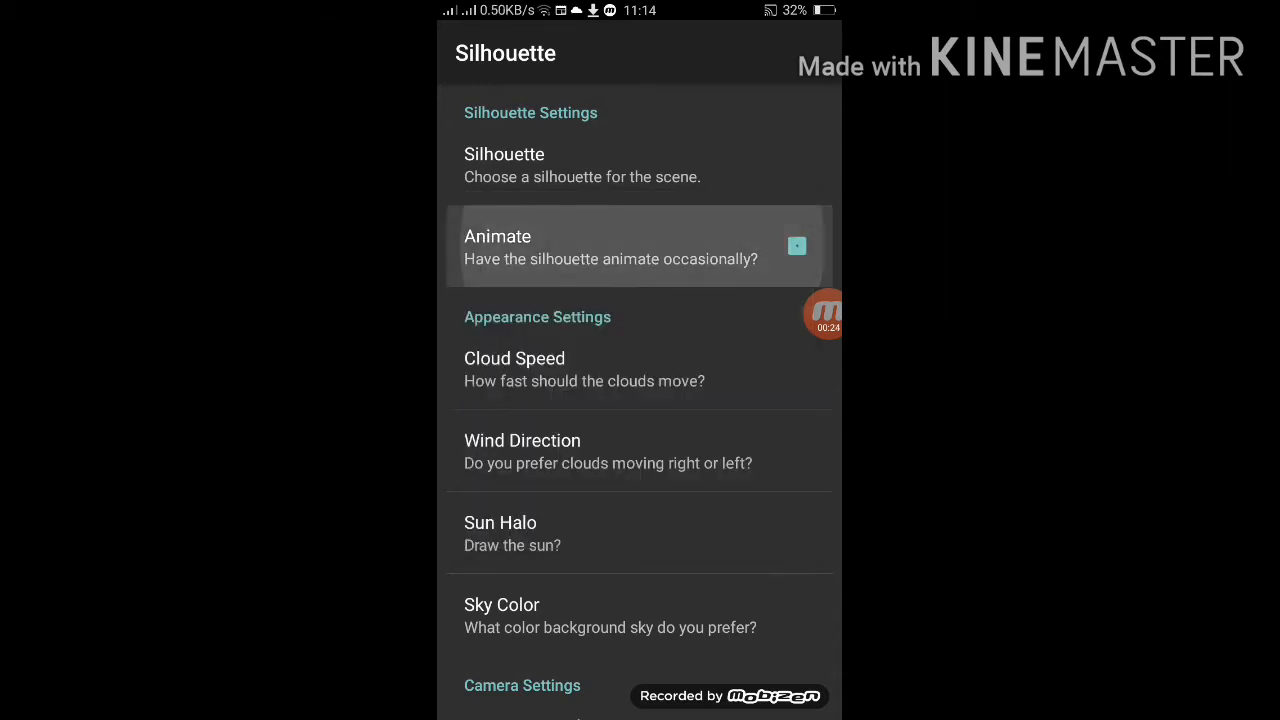
pyautogui.click(797, 246)
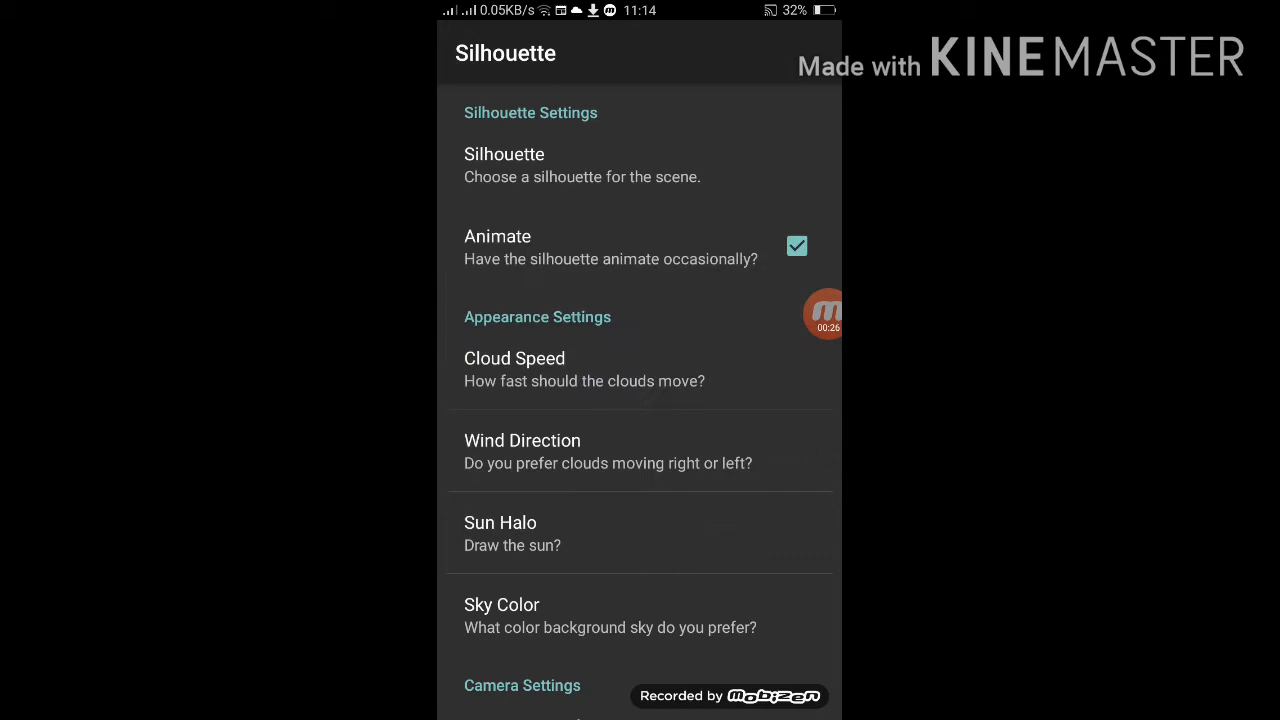
pyautogui.click(522, 451)
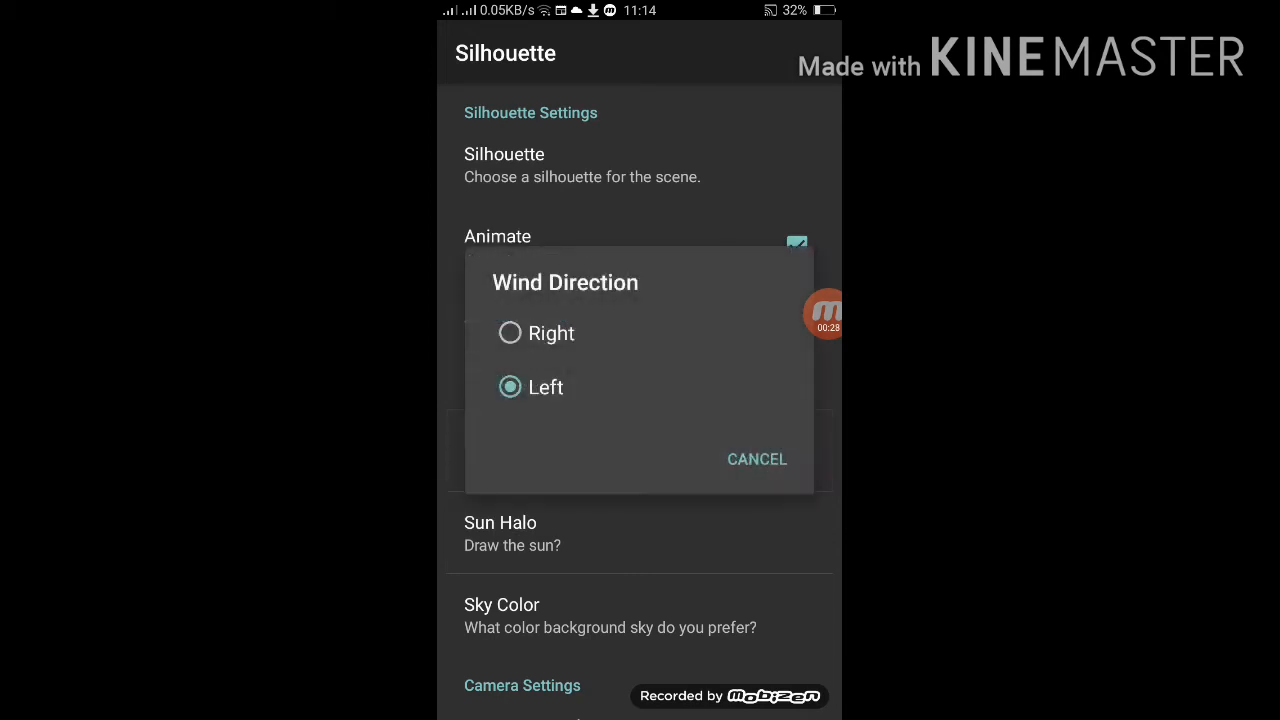
pyautogui.click(512, 533)
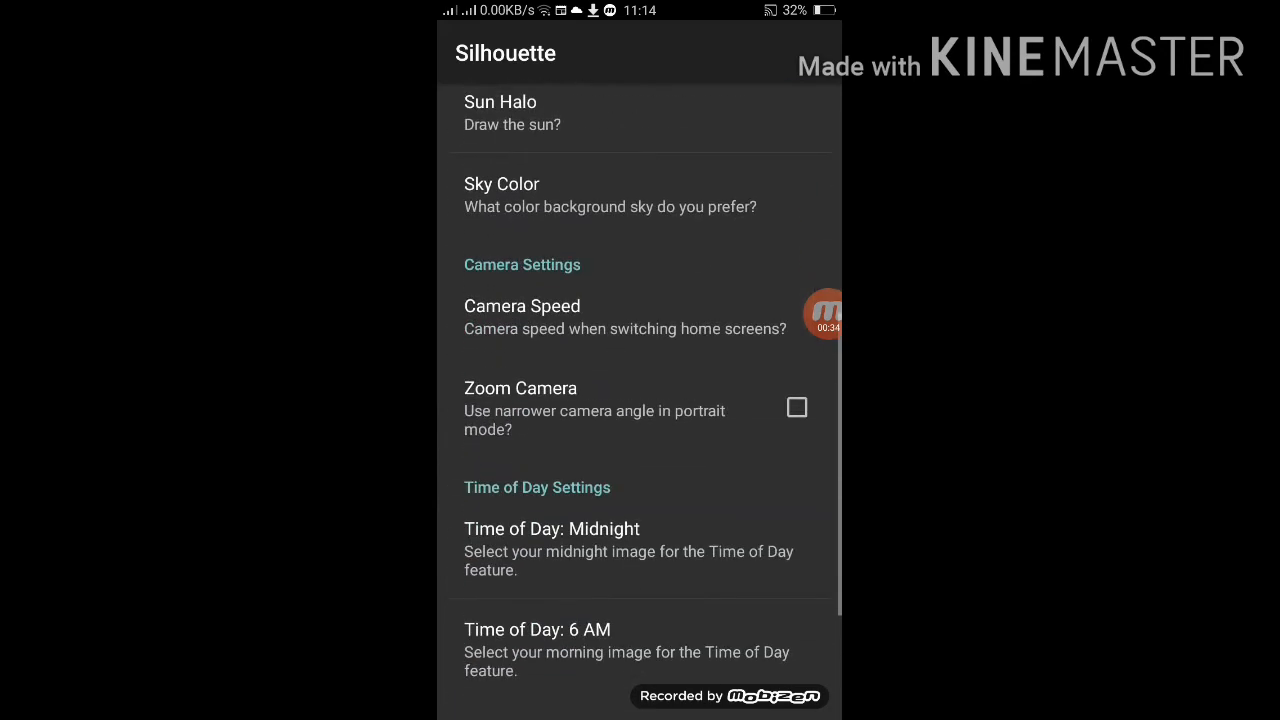
pyautogui.click(551, 528)
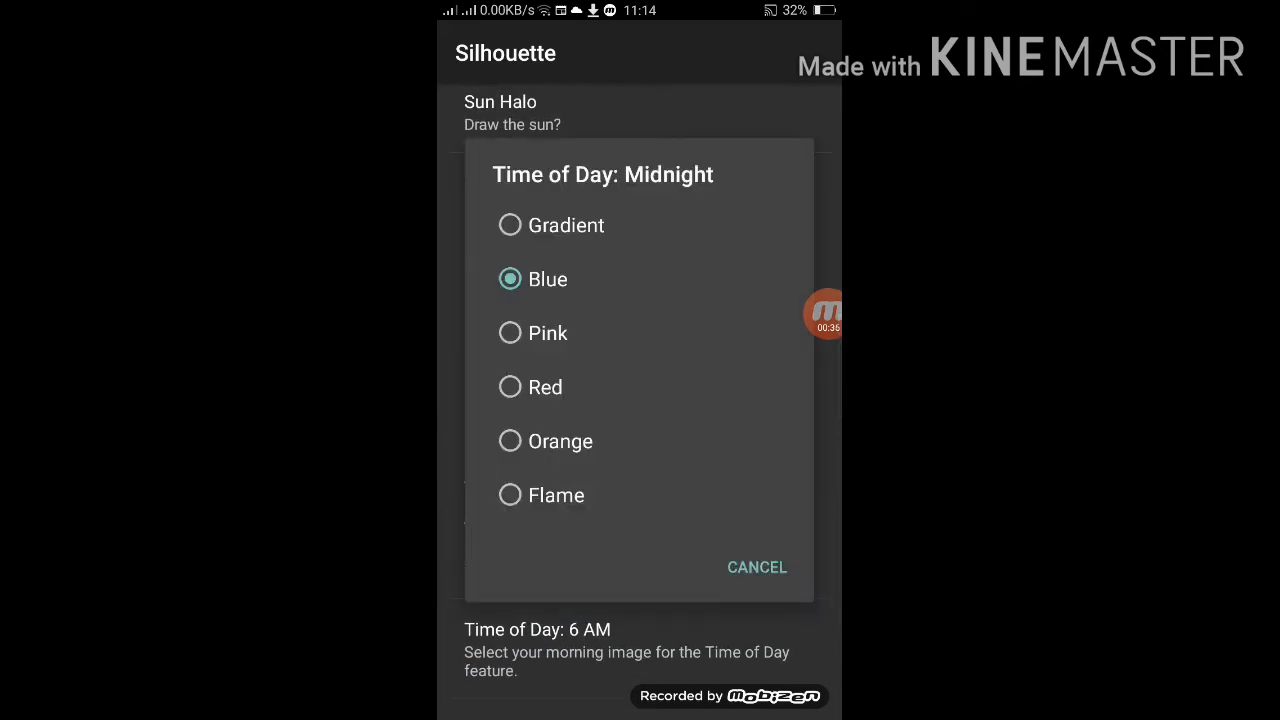
pyautogui.click(548, 279)
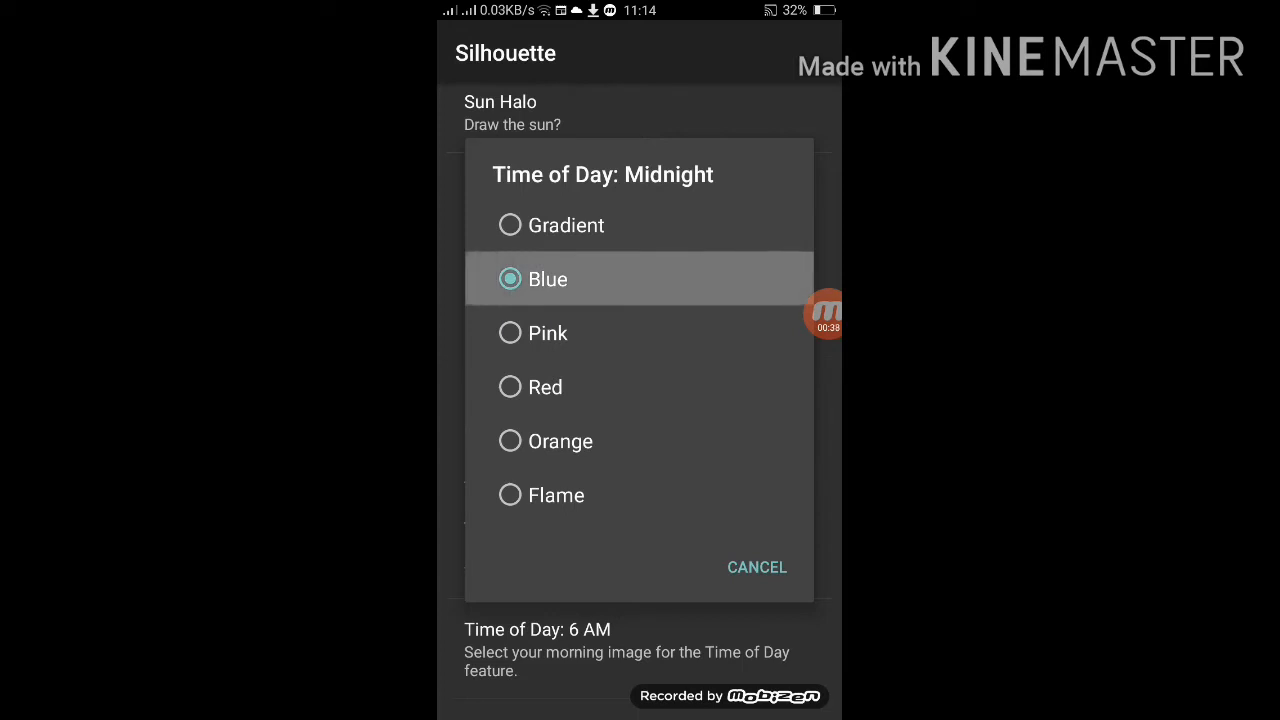
pyautogui.click(510, 333)
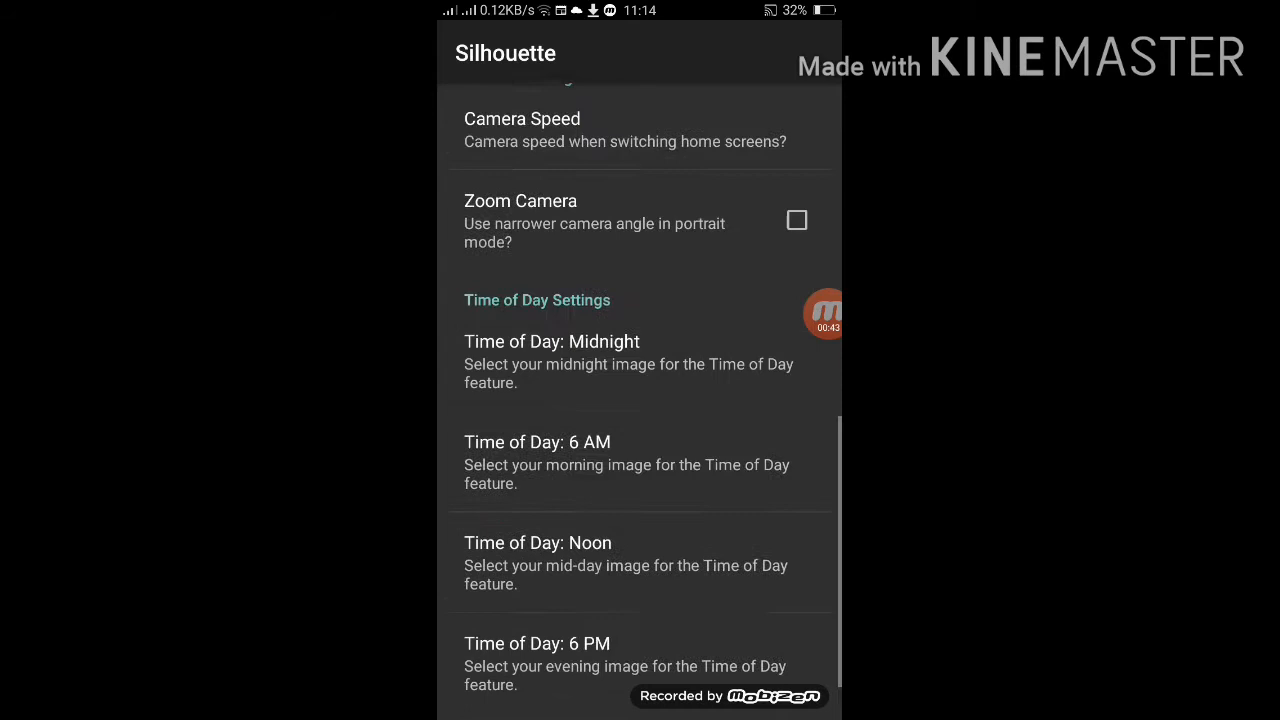
pyautogui.click(538, 542)
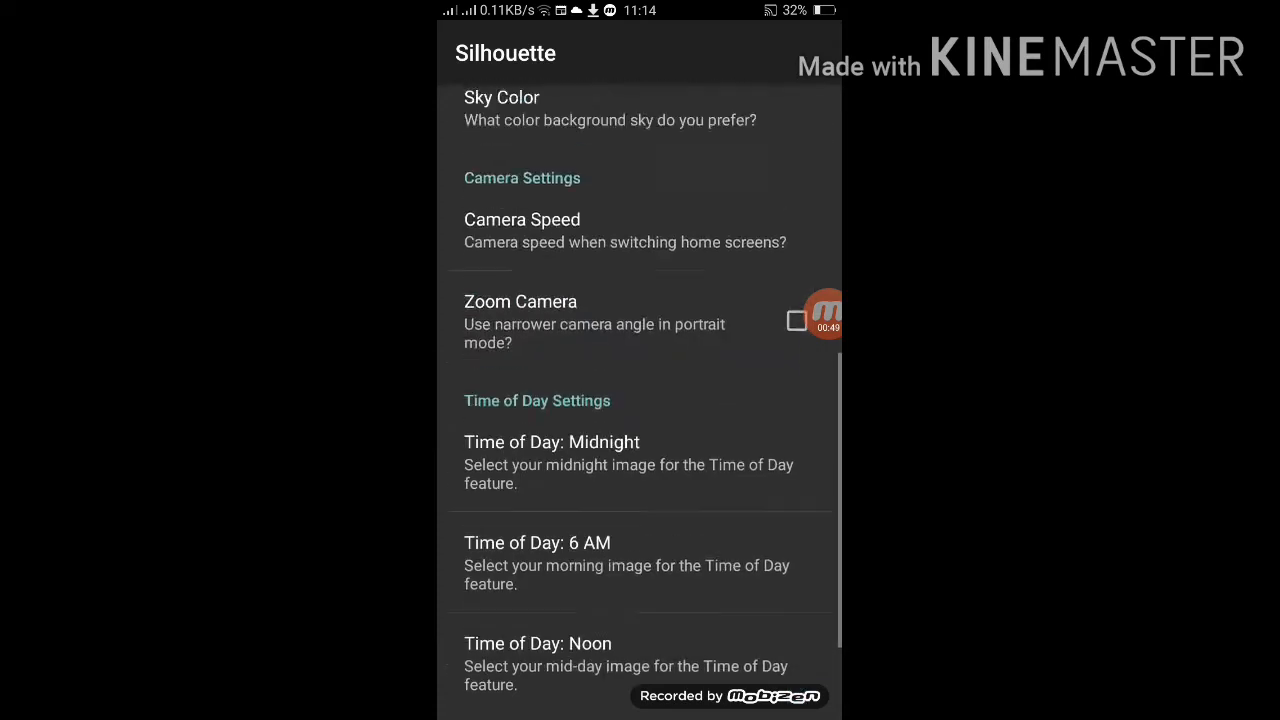
# - Scroll through the settings and go back to the Silhouette wallpaper preview
pyautogui.scroll(-3)
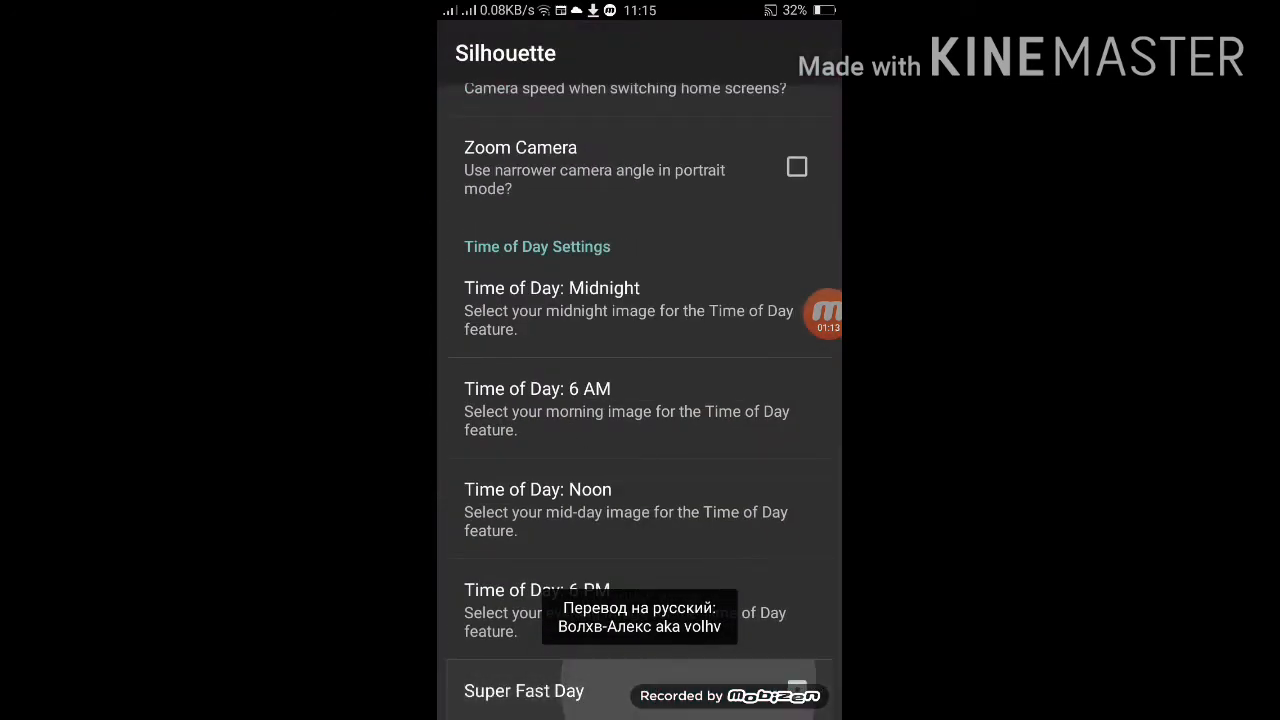
pyautogui.click(552, 308)
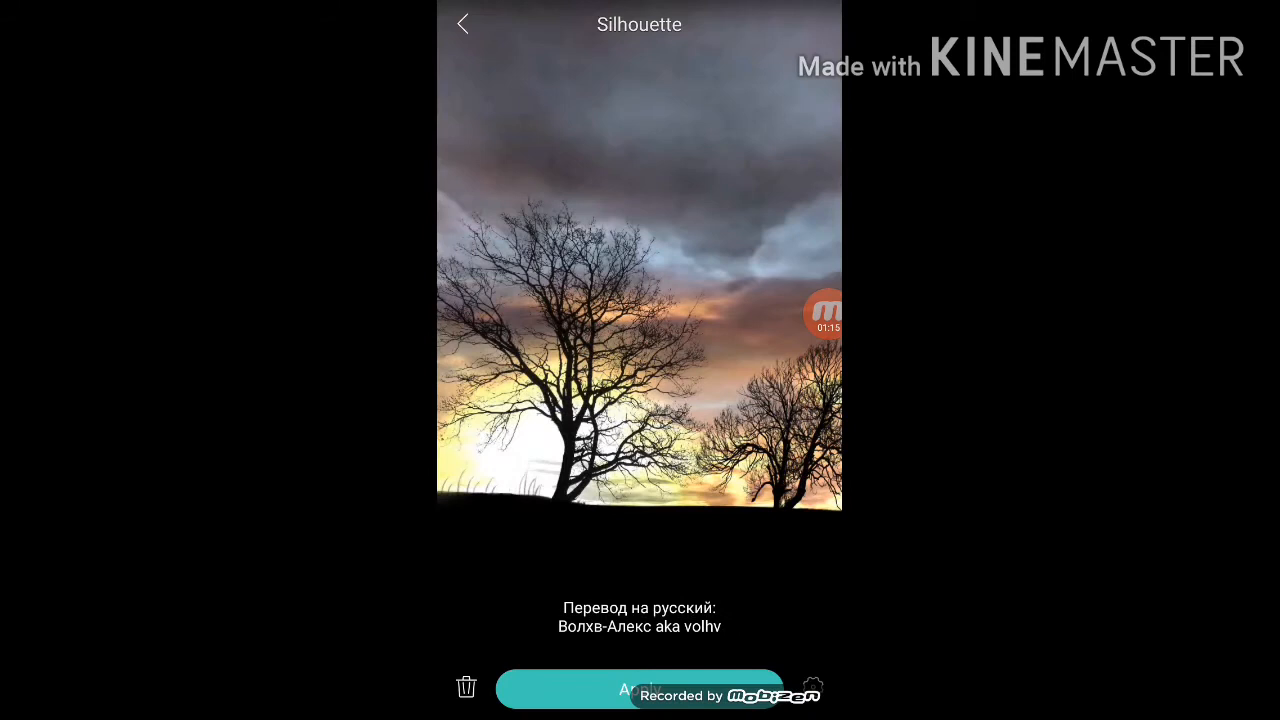